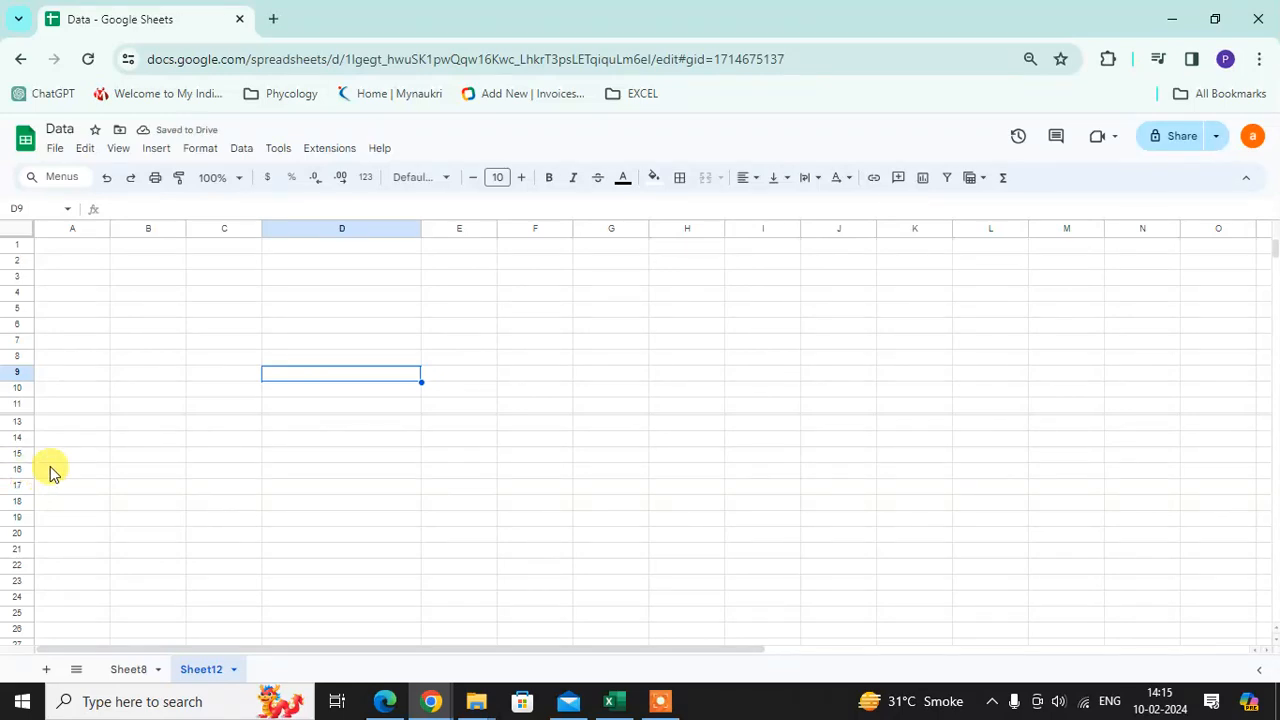
pyautogui.moveTo(411, 207)
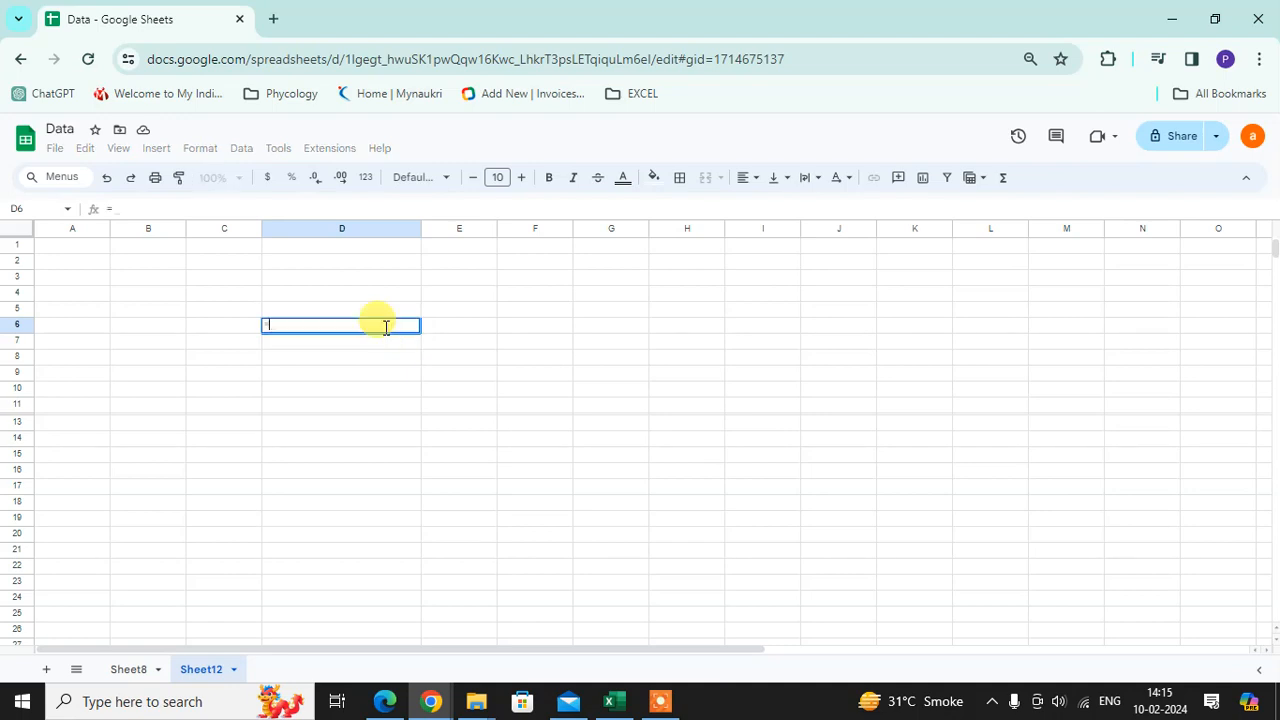
# - Enter the formula =NOW() in cell D6
pyautogui.write('=NOW(')
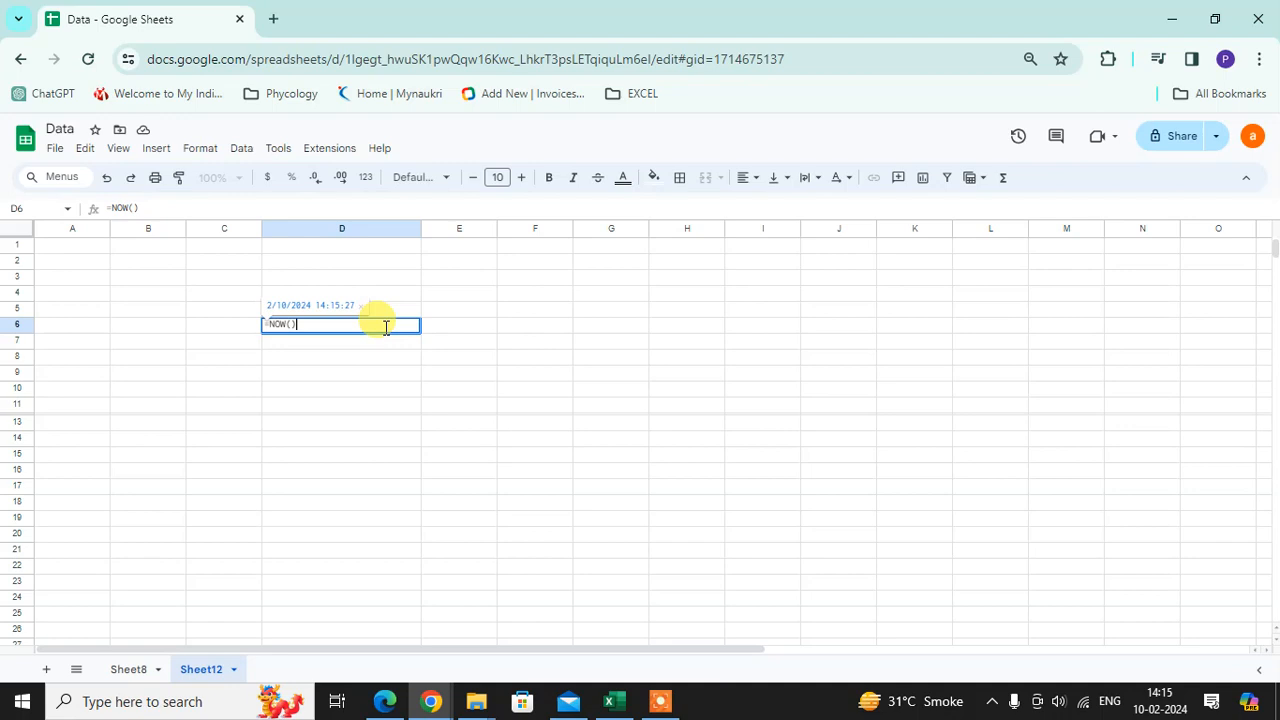
pyautogui.press('Return')
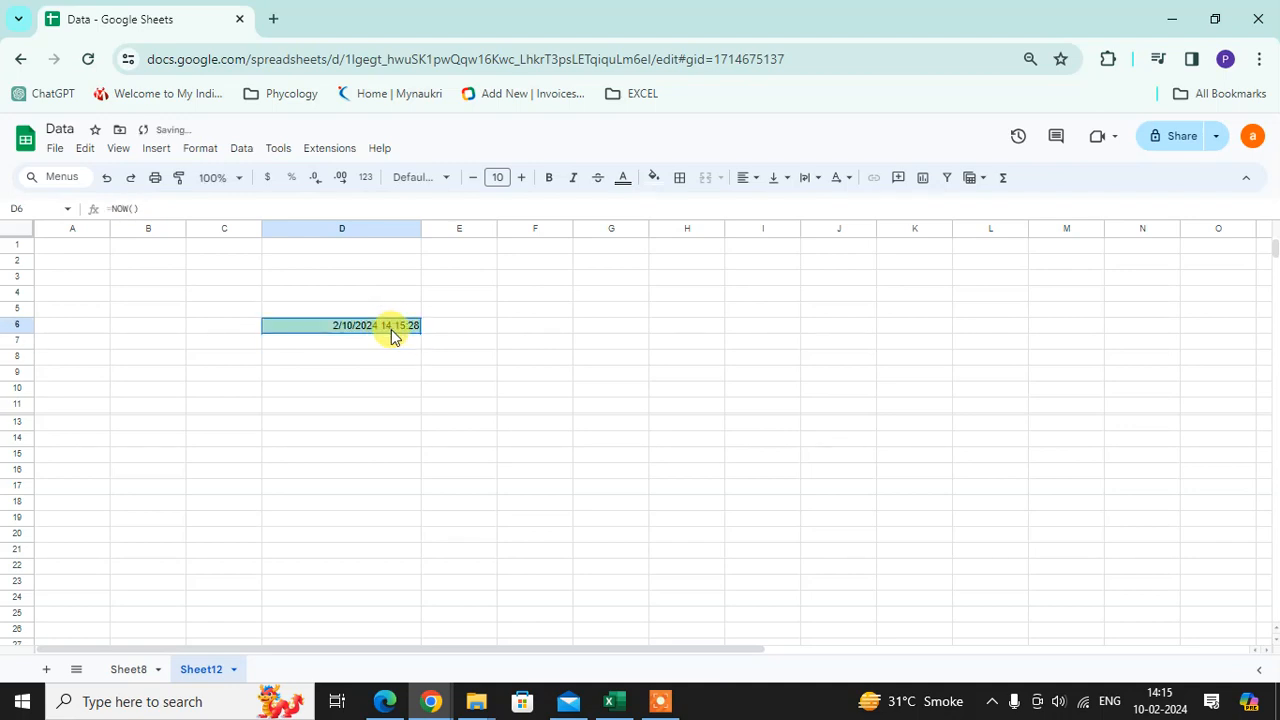
pyautogui.moveTo(360, 277)
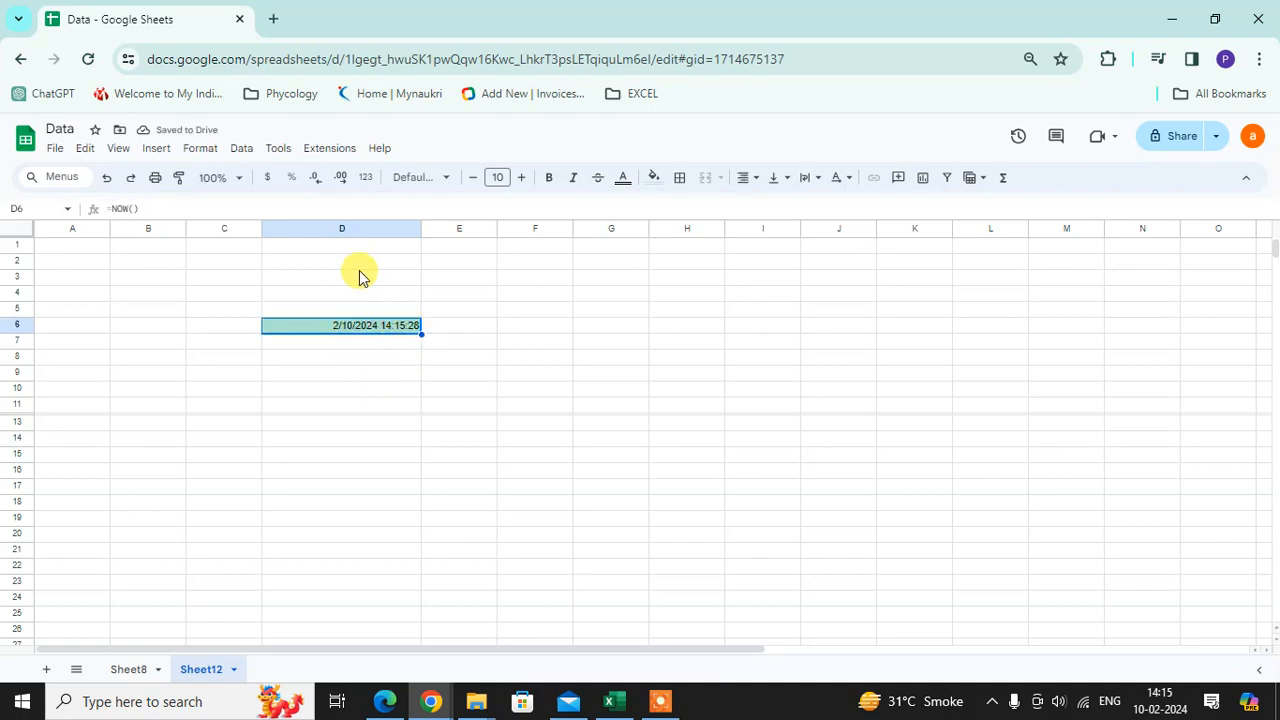
pyautogui.moveTo(368, 328)
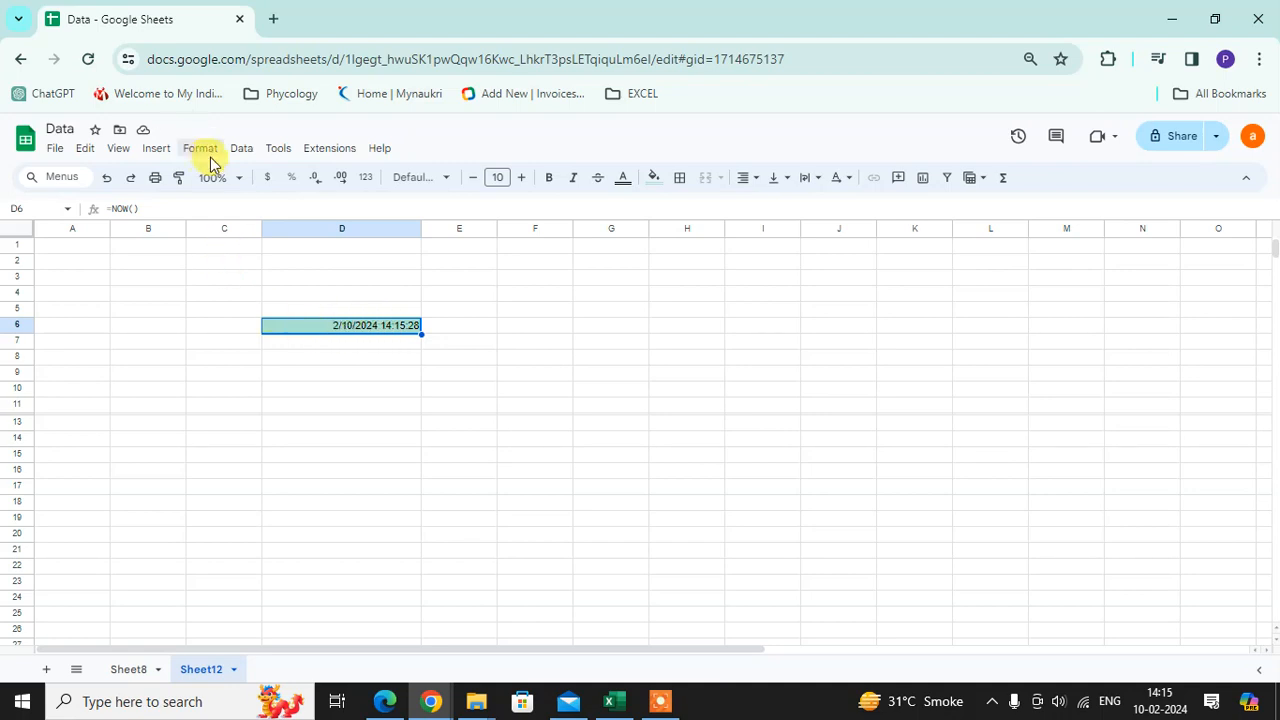
# - Apply the Time number format to D6 so it shows 2:15:40 PM
pyautogui.click(200, 148)
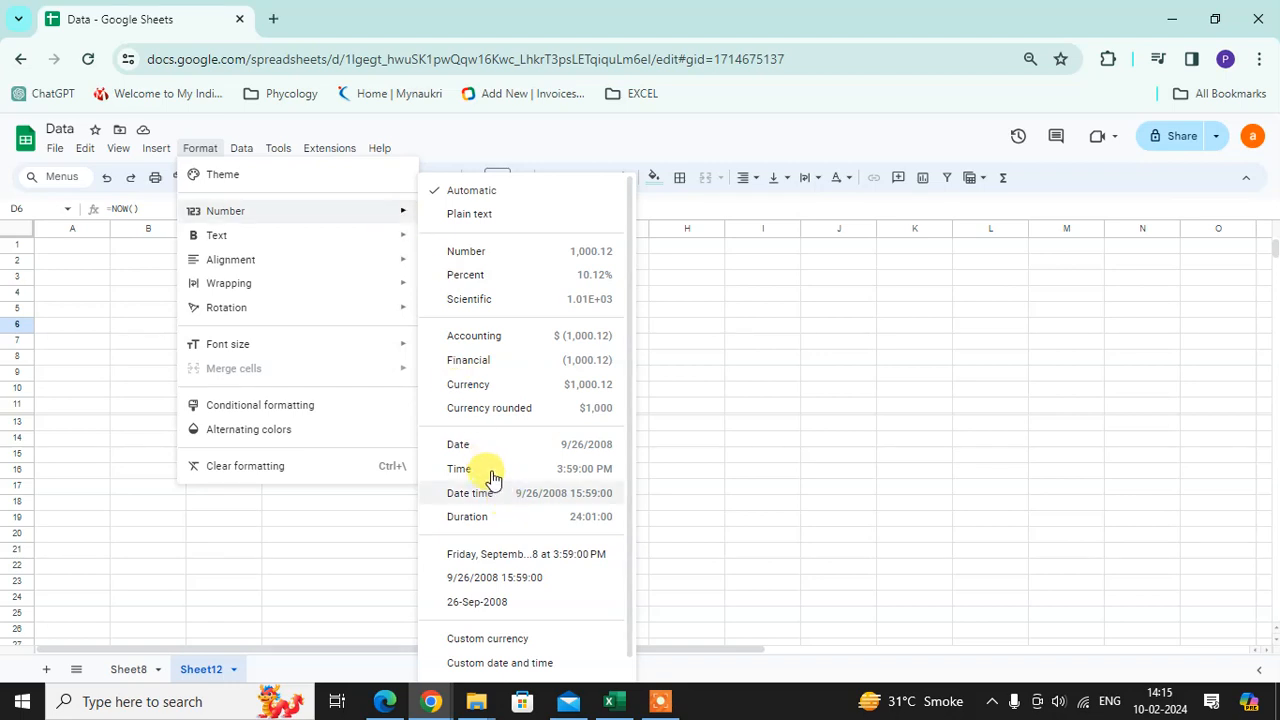
pyautogui.click(459, 468)
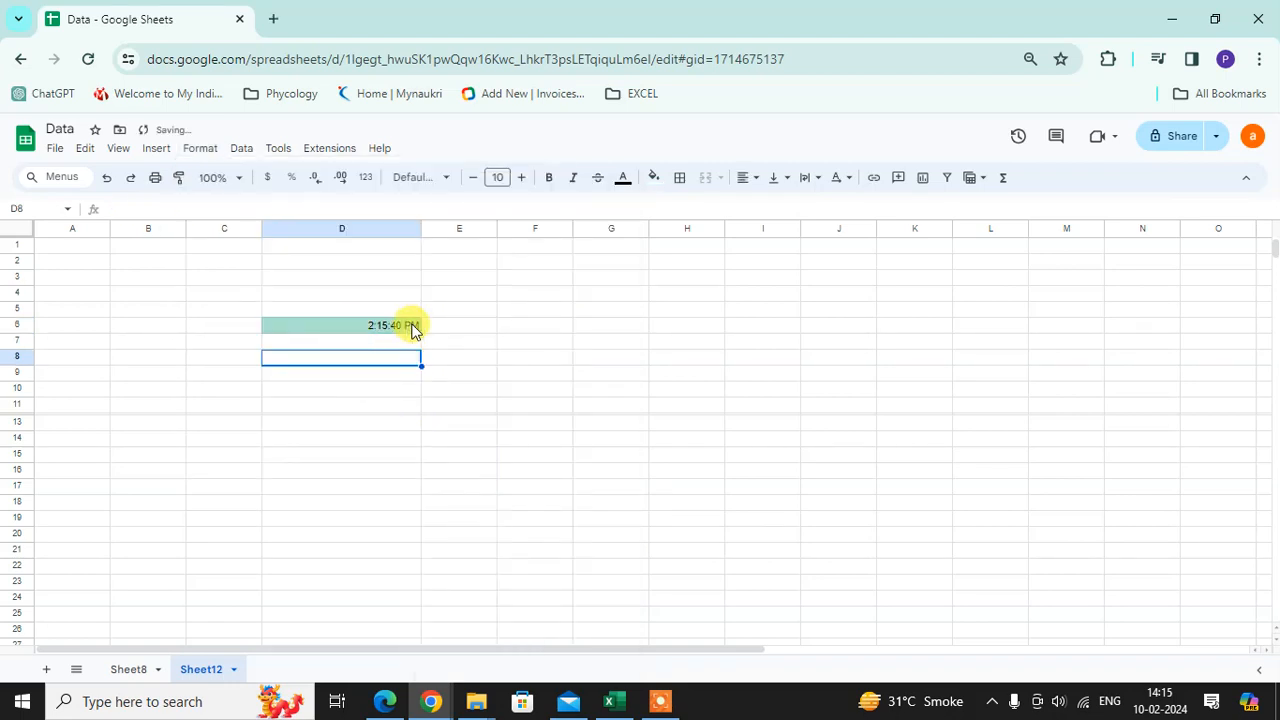
pyautogui.click(341, 325)
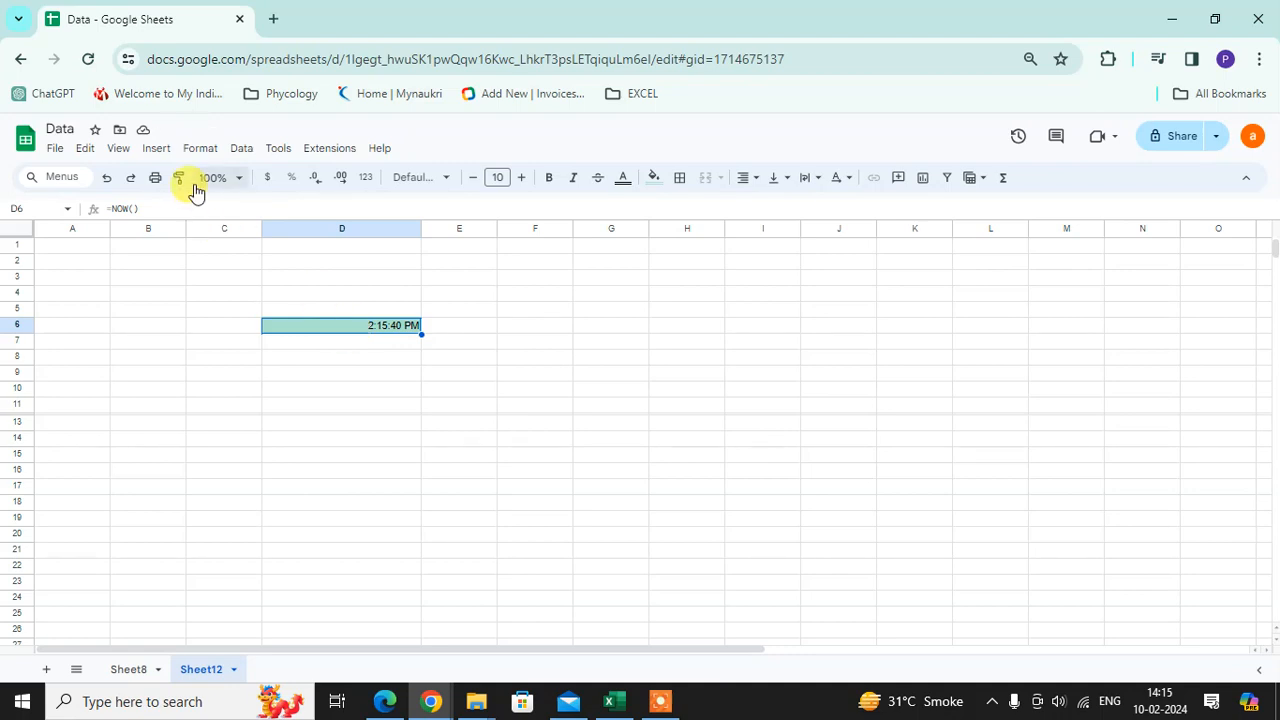
# - Apply the Date number format to D6 so it reads 2/10/2024, then move to D7
pyautogui.click(199, 148)
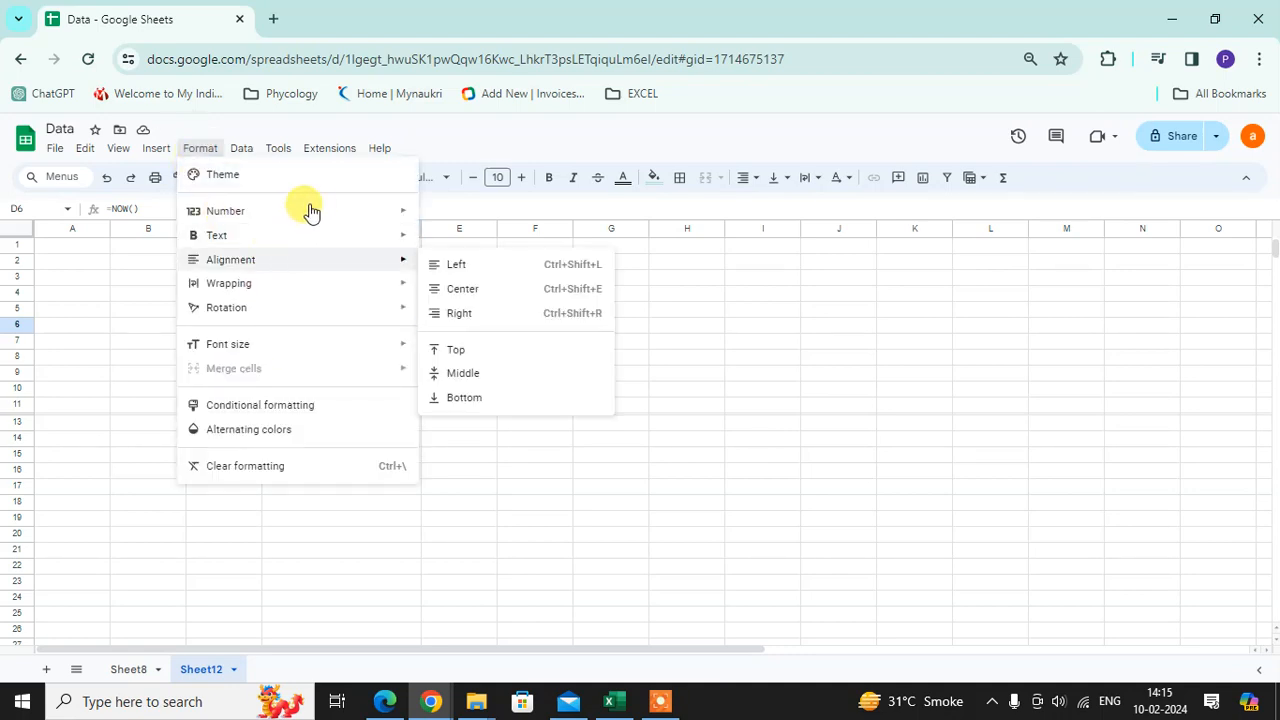
pyautogui.click(225, 210)
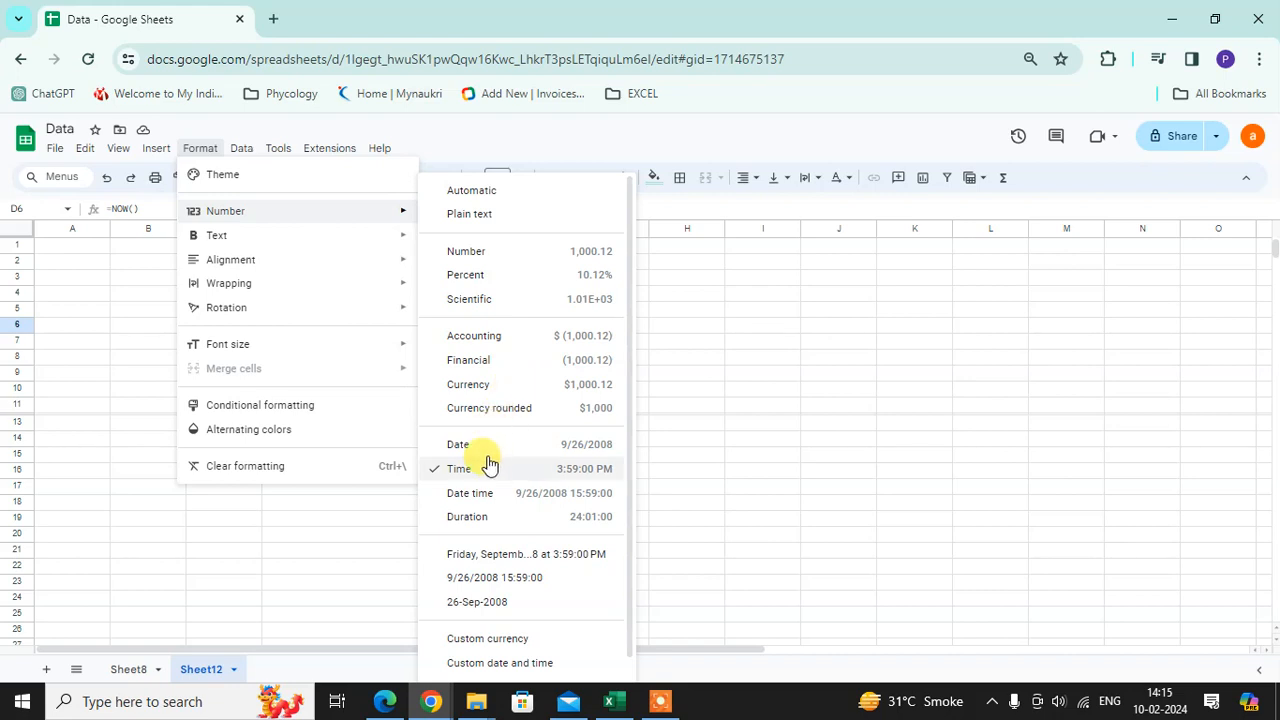
pyautogui.click(457, 444)
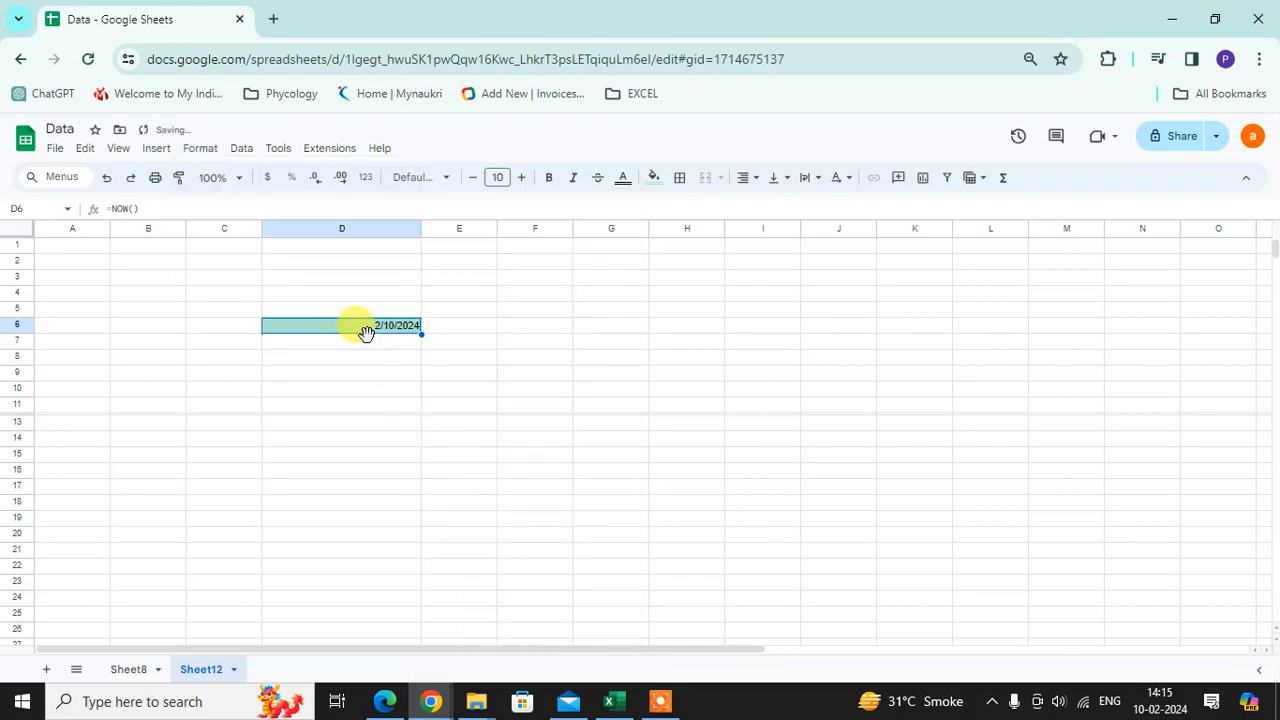
pyautogui.press('enter')
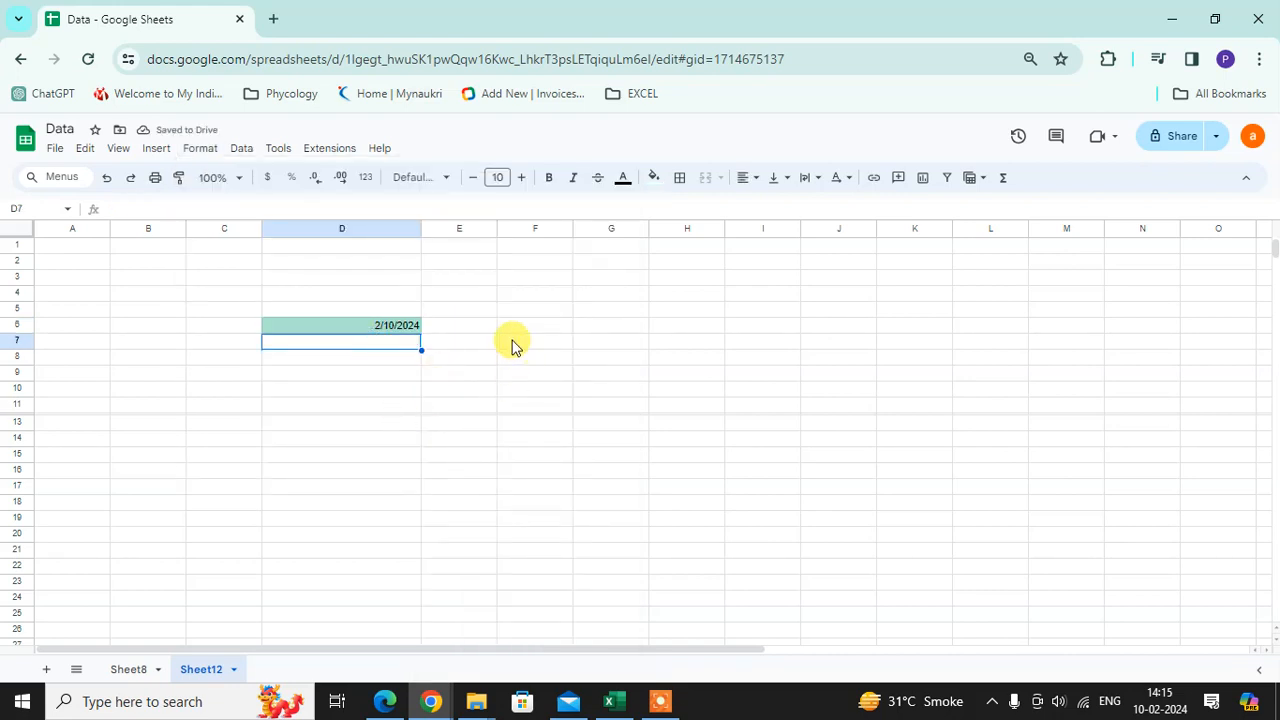